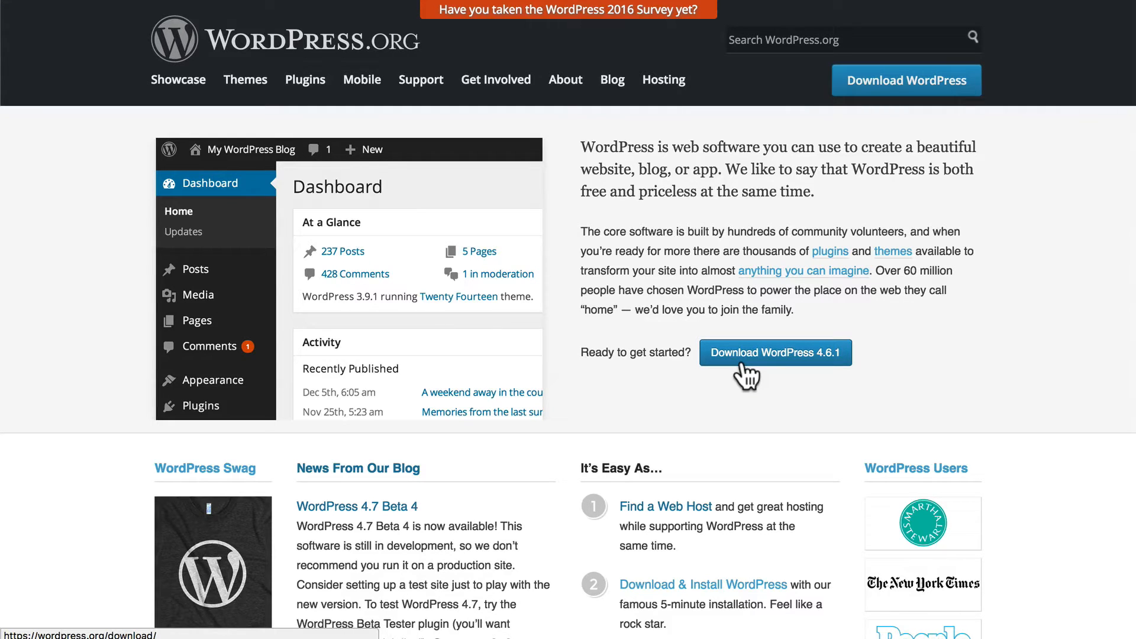
Scroll to the WordPress.org footer and open the License / GPLv2 page.
{"action": "scroll", "scroll_direction": "down", "scroll_amount": 3}
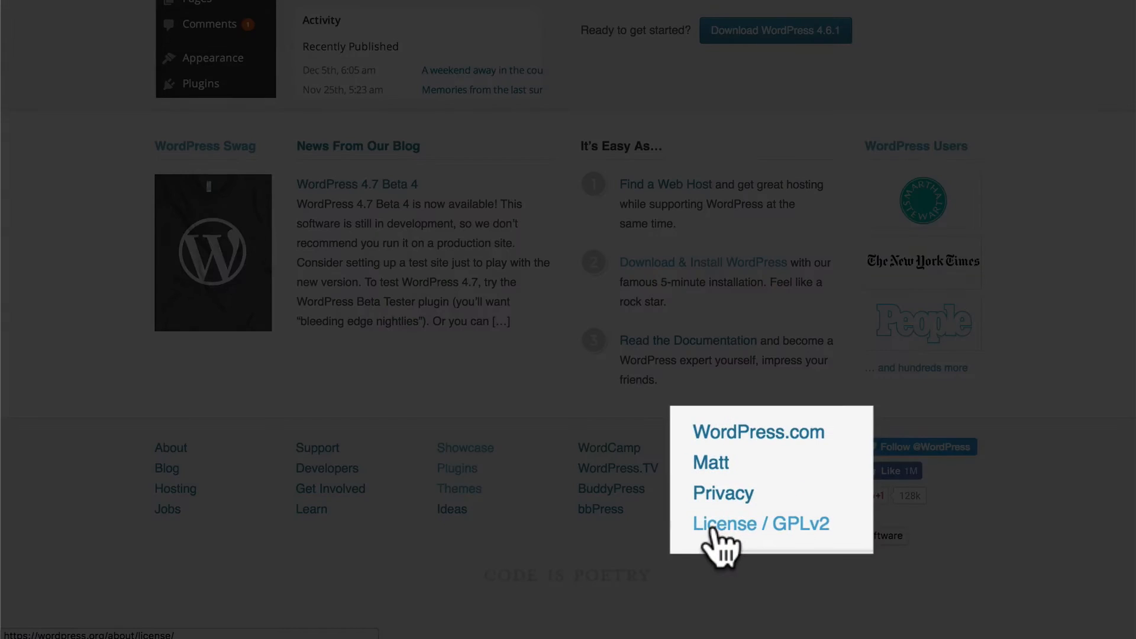
{"action": "left_click", "coordinate": [760, 523]}
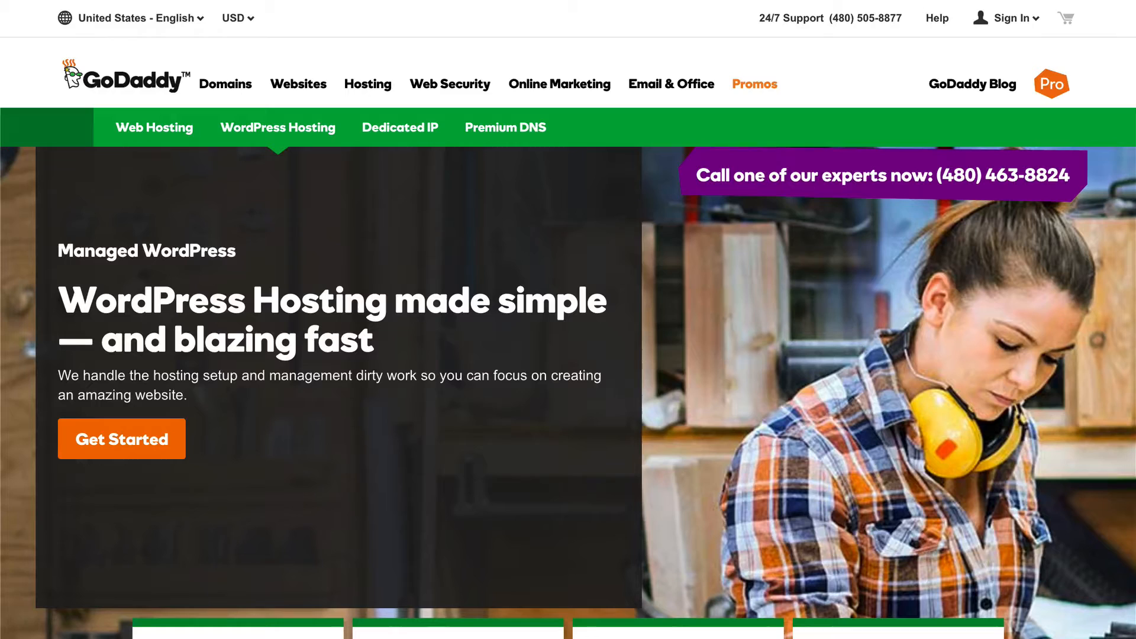
Scroll through GoDaddy's Managed WordPress hosting offer.
{"action": "scroll", "scroll_direction": "down", "scroll_amount": 3}
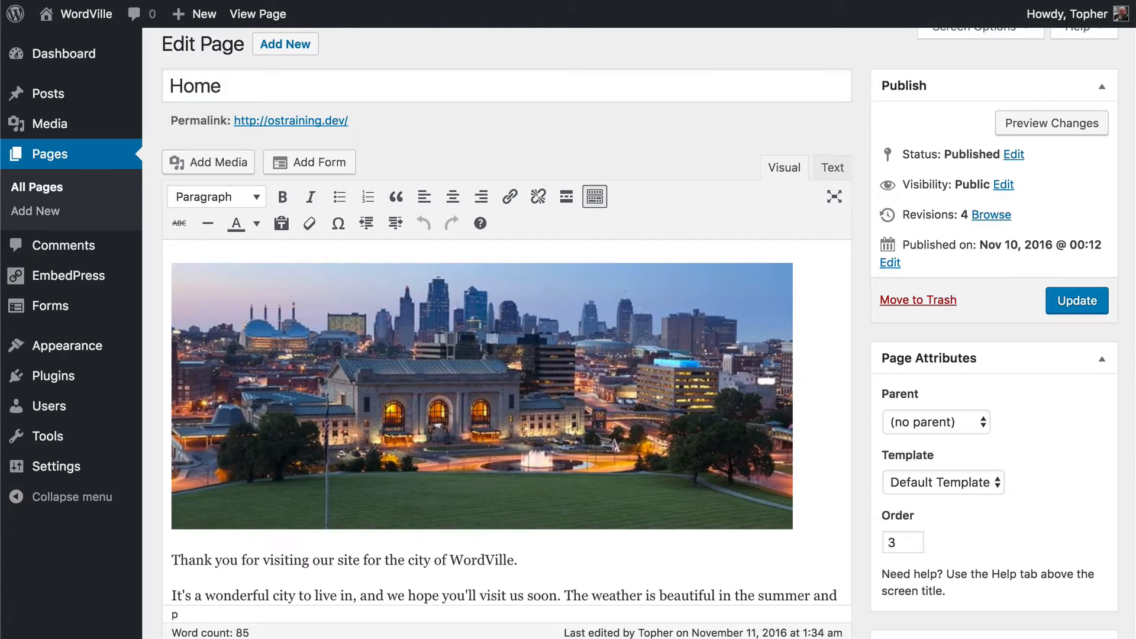
{"action": "mouse_move", "coordinate": [390, 92]}
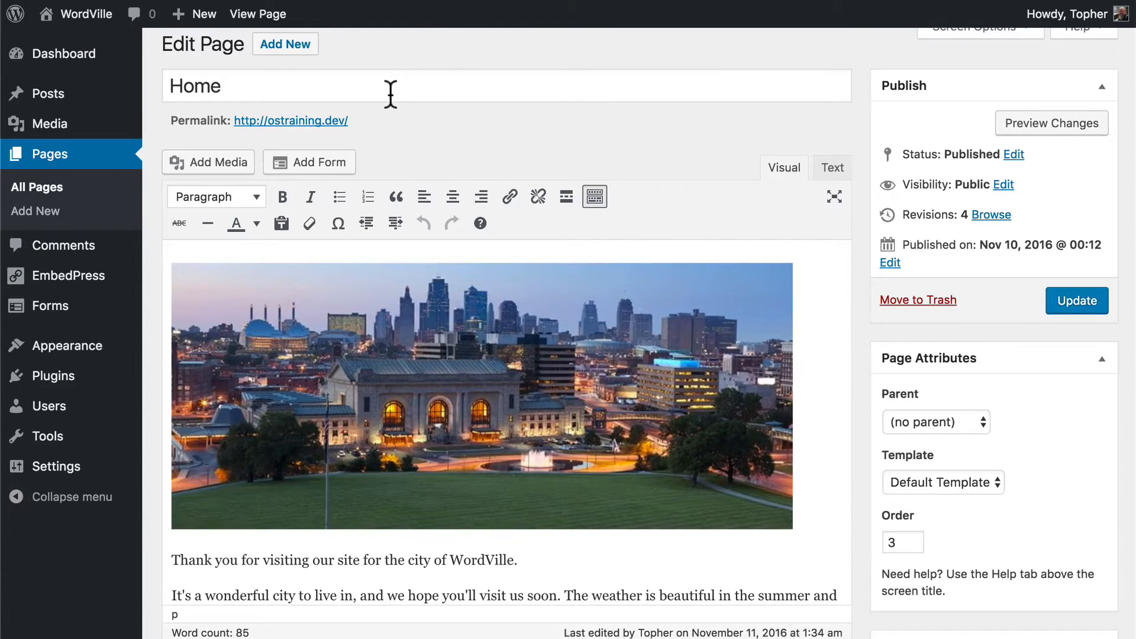
{"action": "mouse_move", "coordinate": [368, 549]}
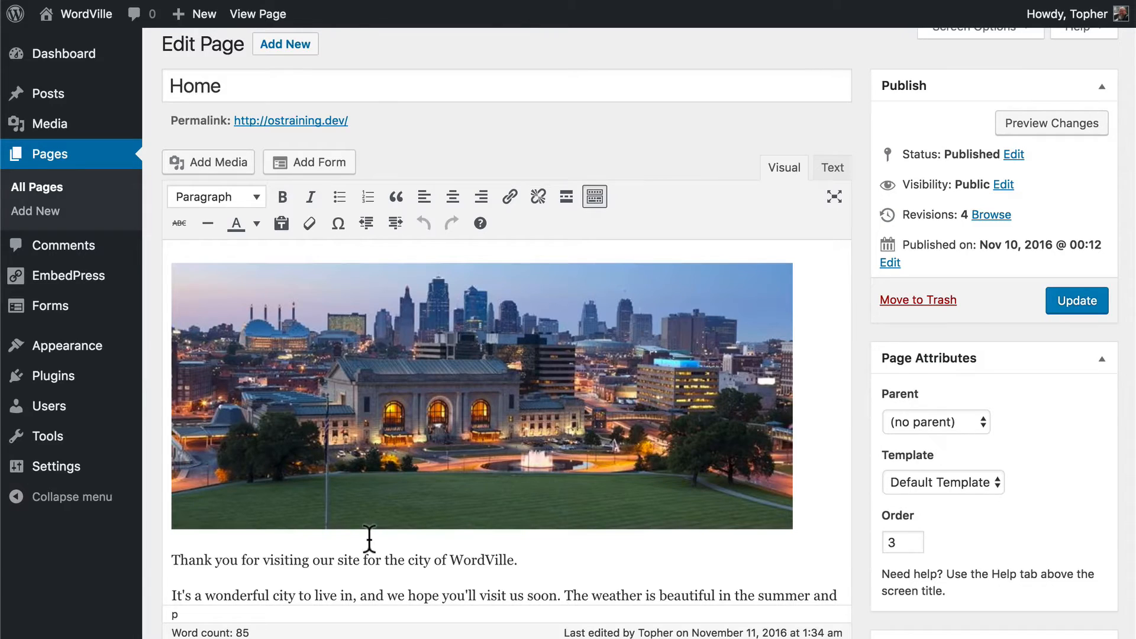
{"action": "mouse_move", "coordinate": [527, 233]}
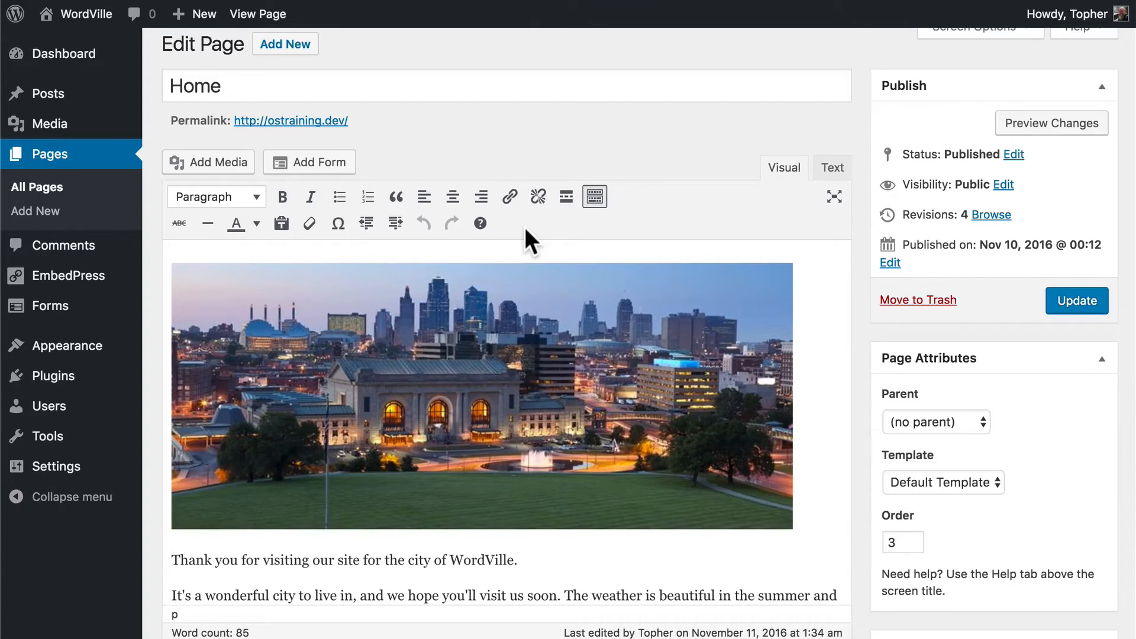
{"action": "mouse_move", "coordinate": [718, 252]}
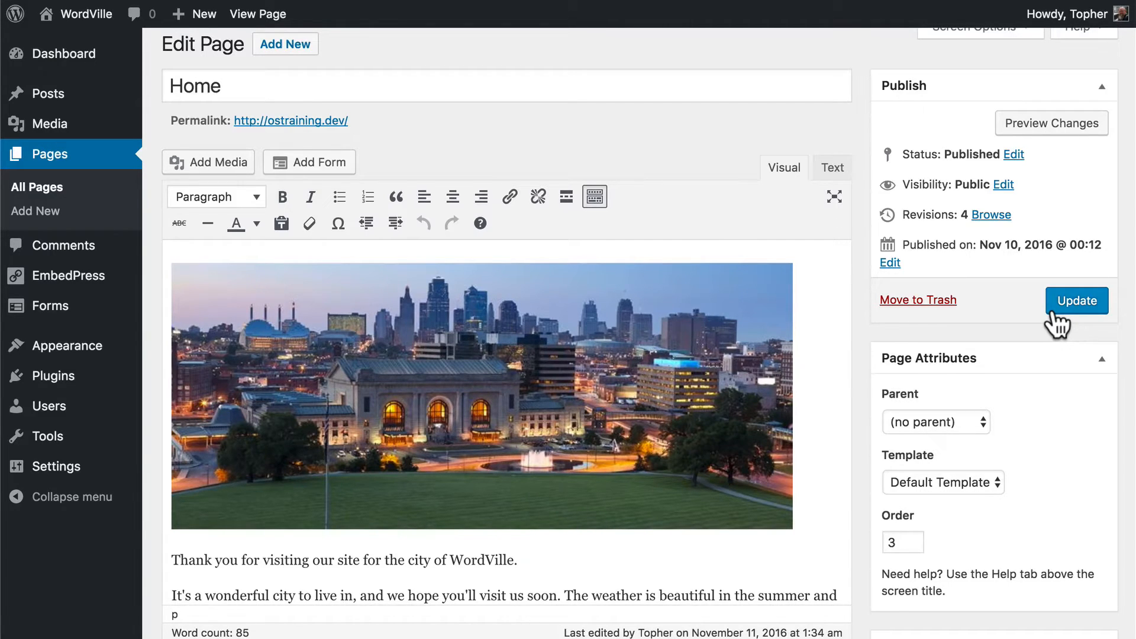
Update the Home page with its city skyline image and welcome text.
{"action": "left_click", "coordinate": [42, 93]}
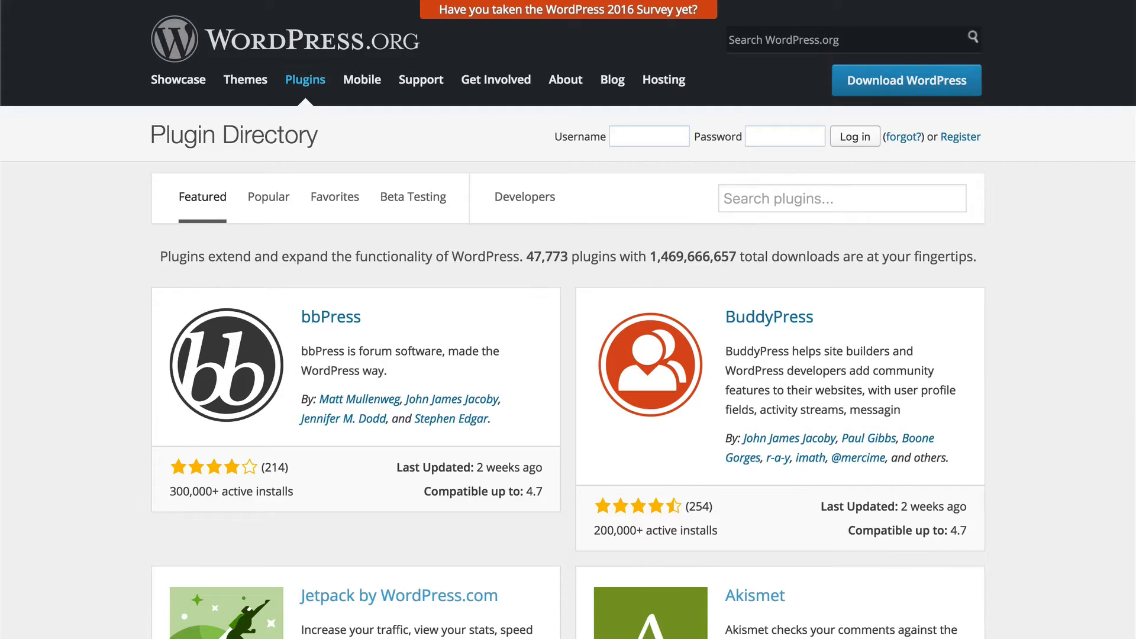
{"action": "mouse_move", "coordinate": [539, 285]}
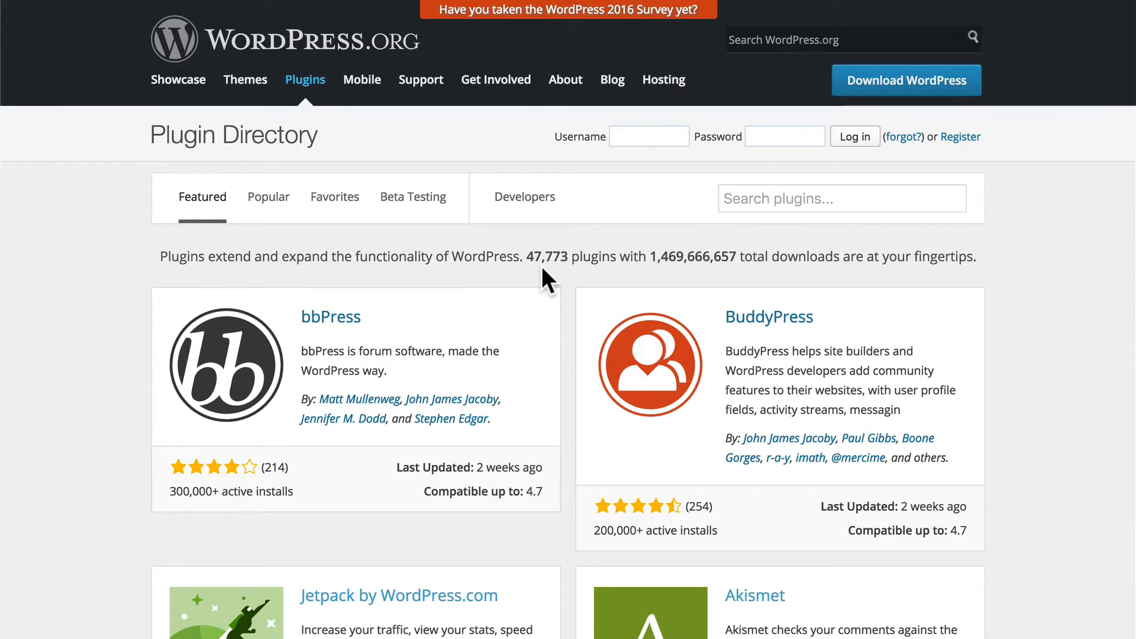
Scroll through the featured plugins, bbPress to WP Super Cache, and back up.
{"action": "scroll", "scroll_direction": "down", "scroll_amount": 3}
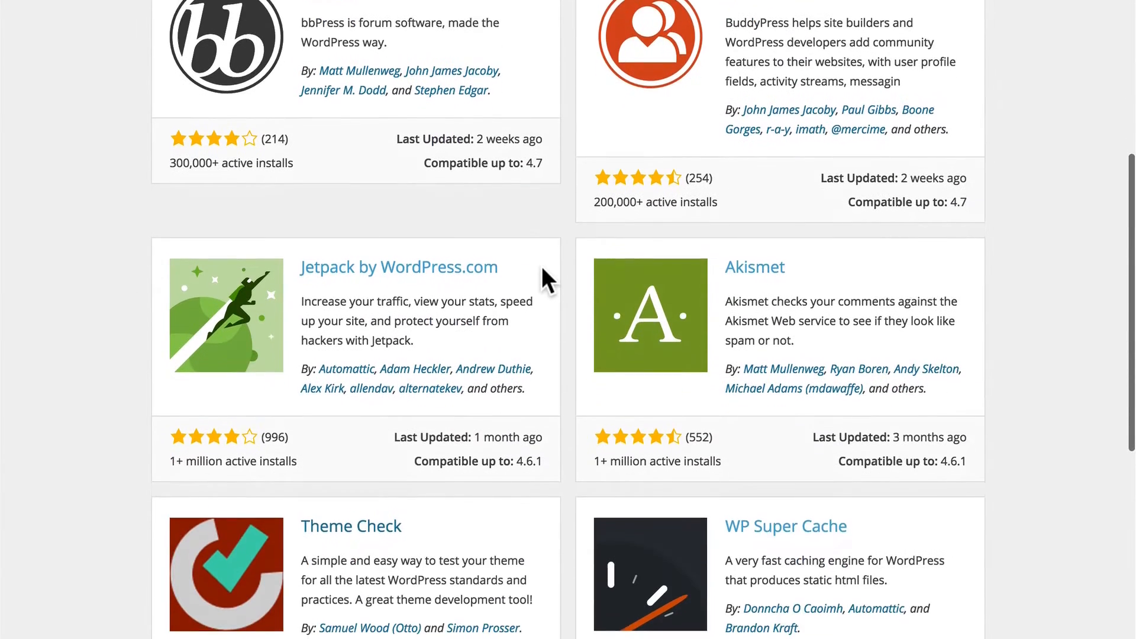
{"action": "scroll", "scroll_direction": "down", "scroll_amount": 3}
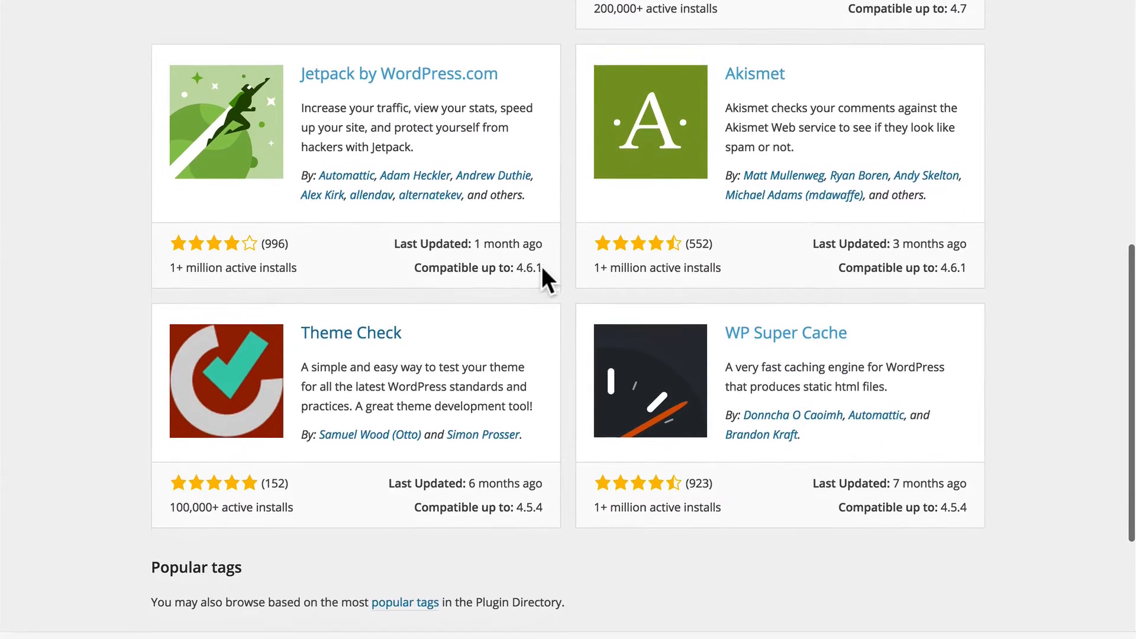
{"action": "scroll", "scroll_direction": "down", "scroll_amount": 3}
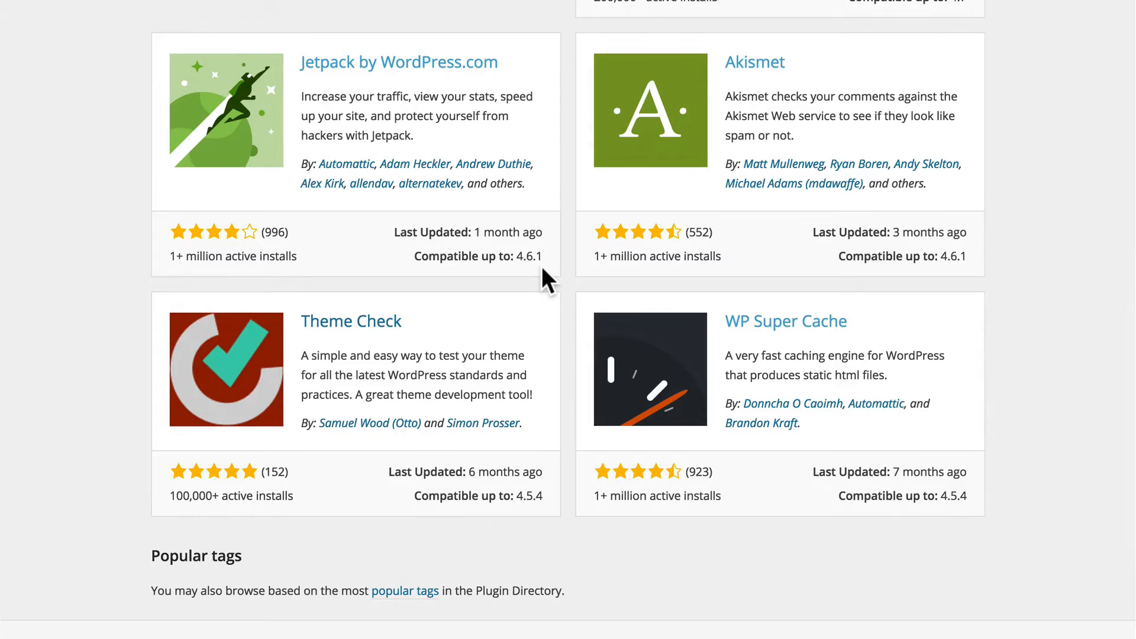
{"action": "scroll", "scroll_direction": "up", "scroll_amount": 3}
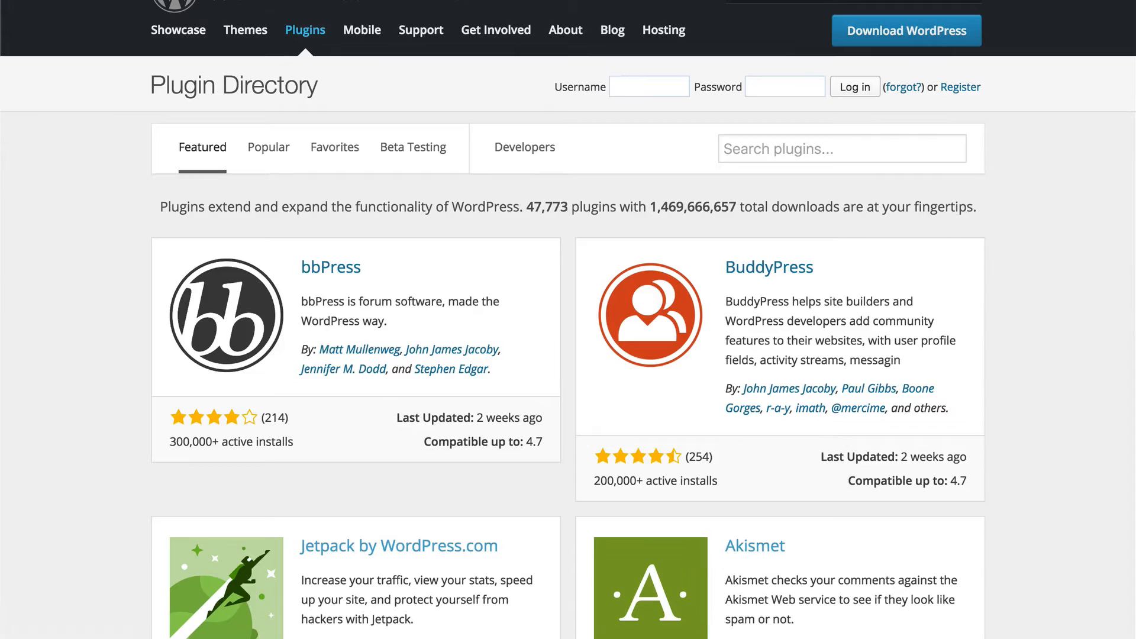
Browse the Theme Directory, switch to Latest themes and reveal the Feature Filter options.
{"action": "left_click", "coordinate": [244, 29]}
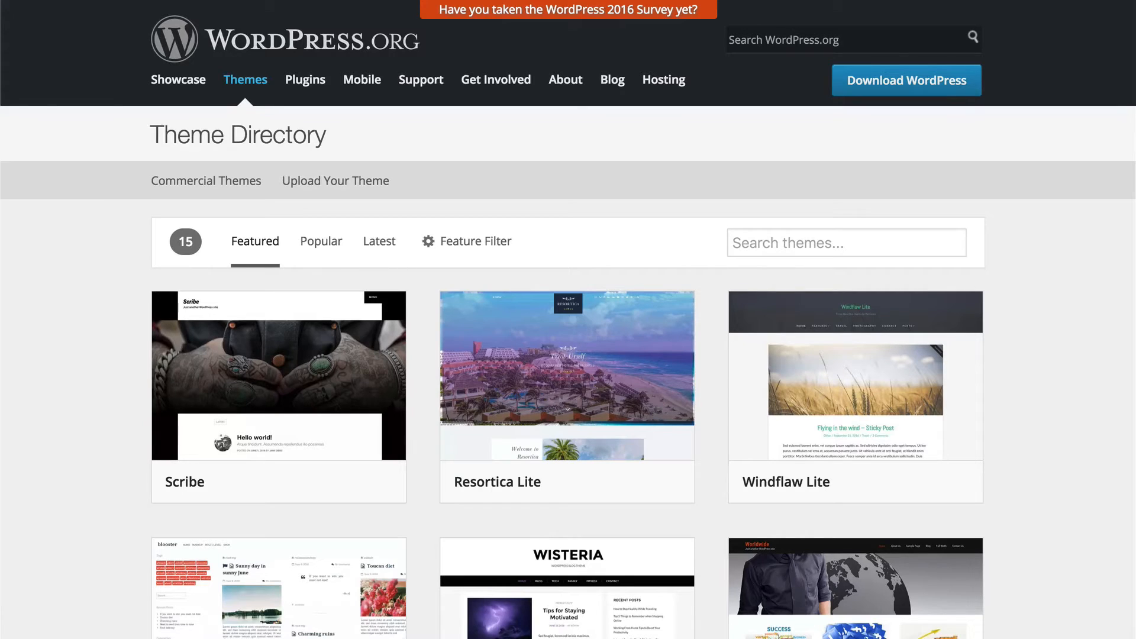
{"action": "scroll", "scroll_direction": "down", "scroll_amount": 3}
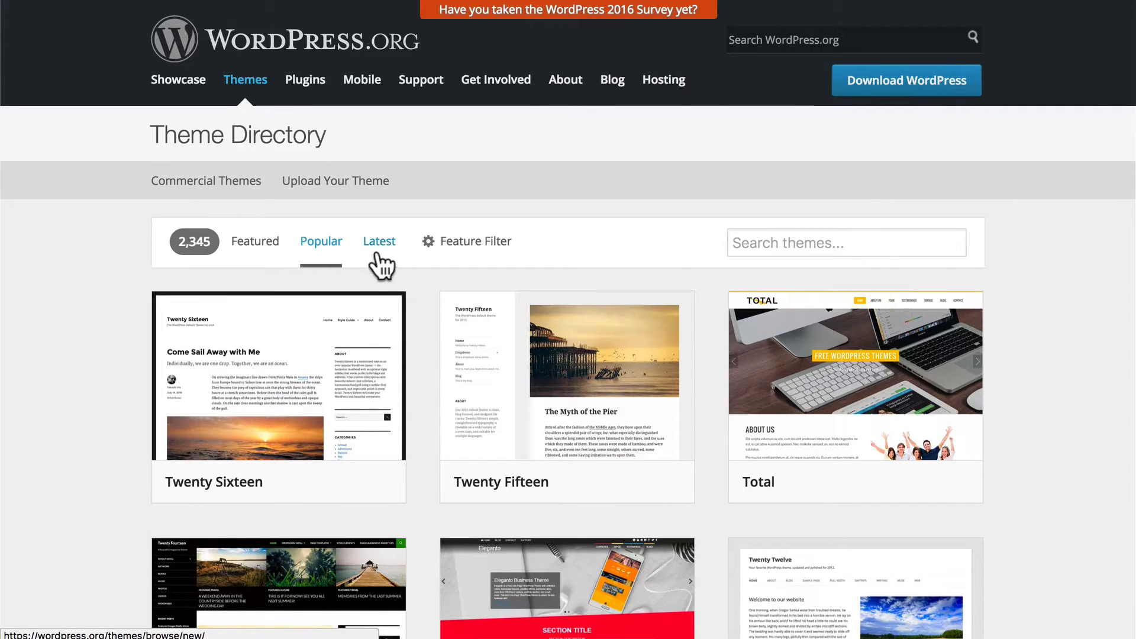
{"action": "left_click", "coordinate": [379, 240]}
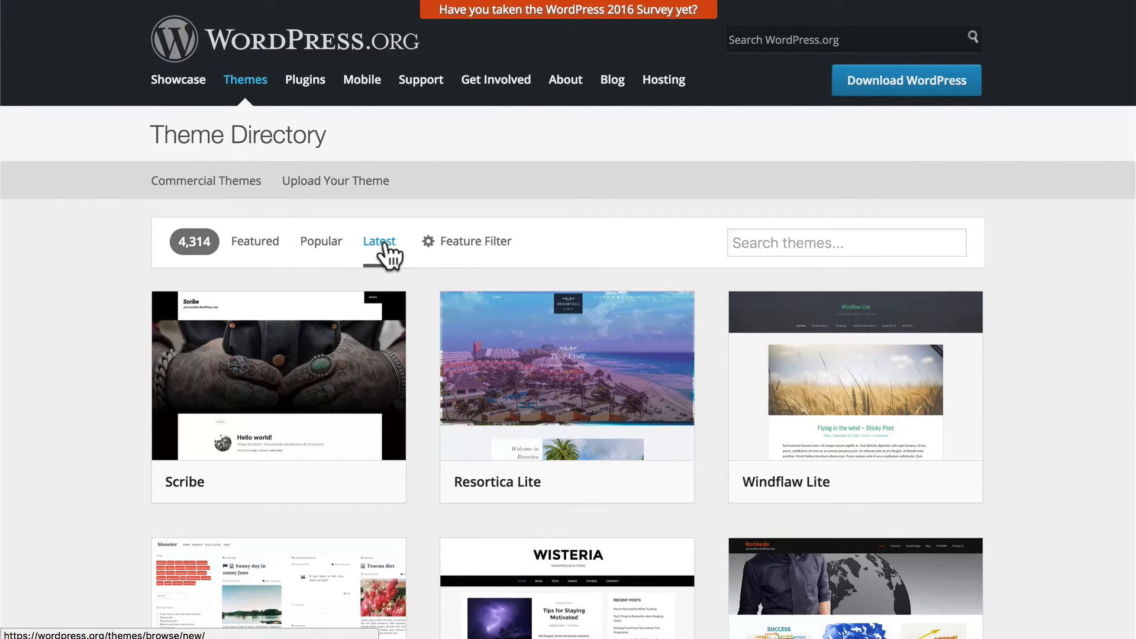
{"action": "left_click", "coordinate": [467, 241]}
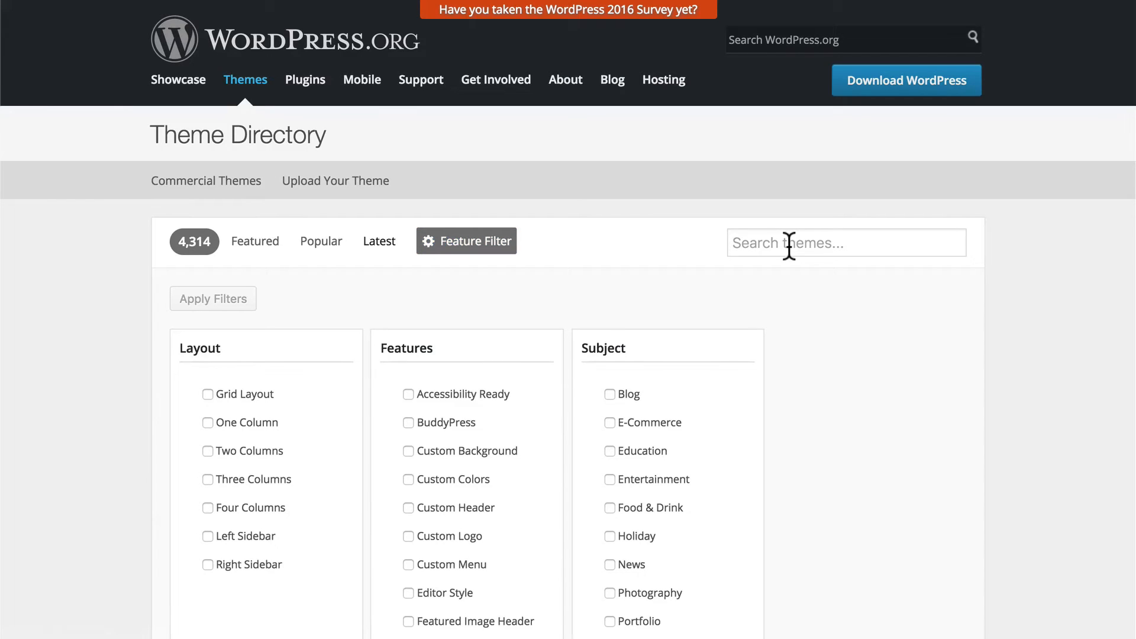
{"action": "mouse_move", "coordinate": [646, 232]}
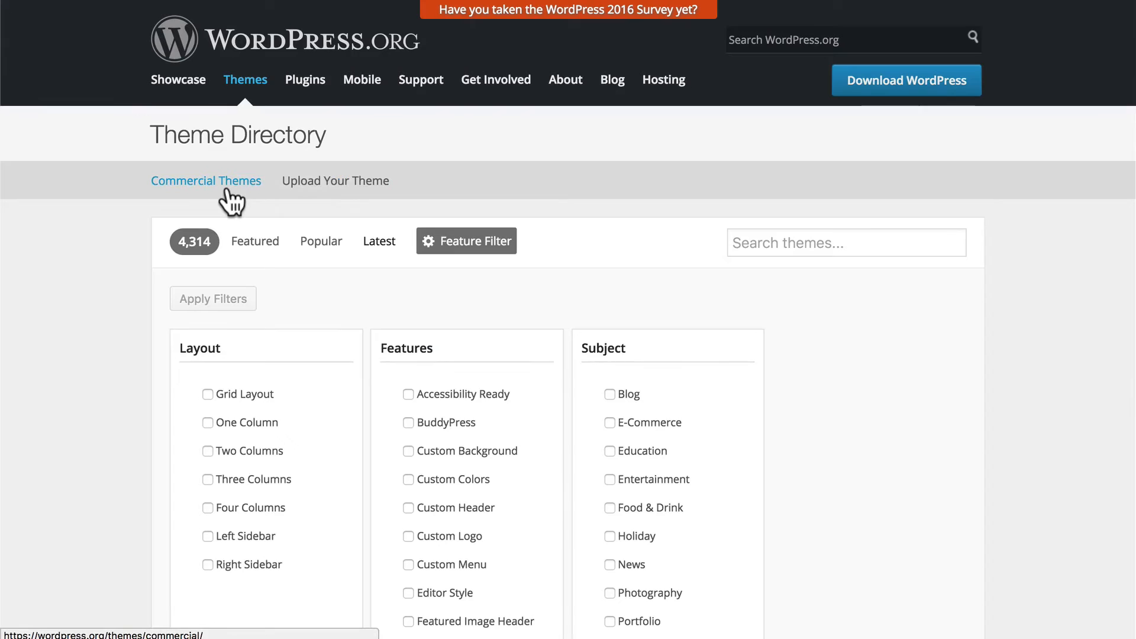
Open Commercial Themes and scroll through vendors like aThemes, Themify and ThemeTrust.
{"action": "left_click", "coordinate": [206, 181]}
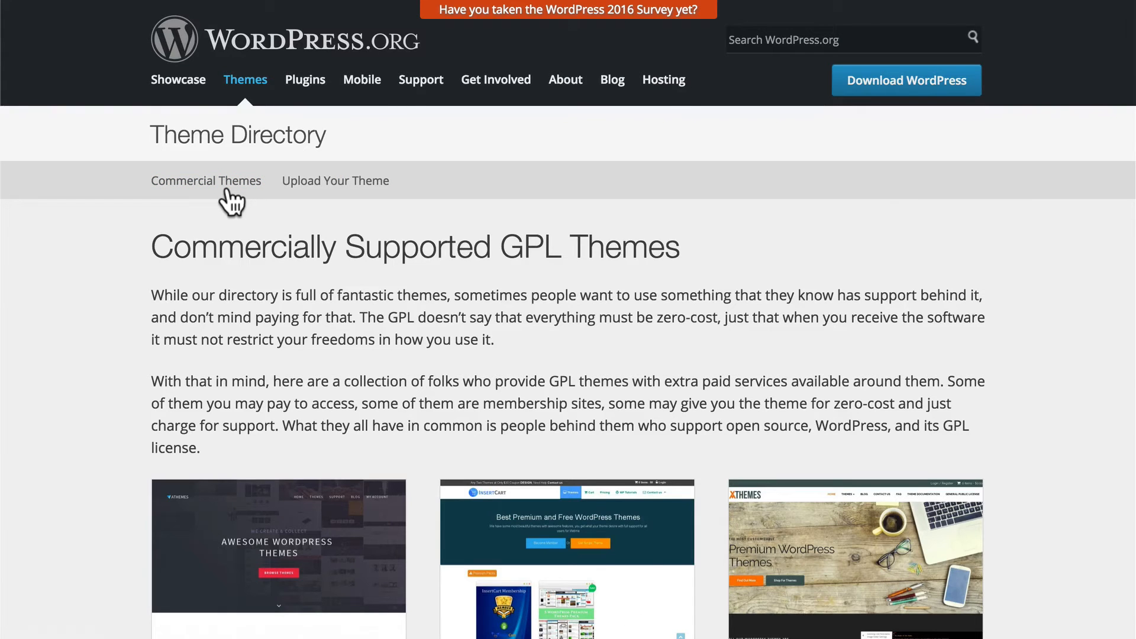
{"action": "scroll", "scroll_direction": "down", "scroll_amount": 3}
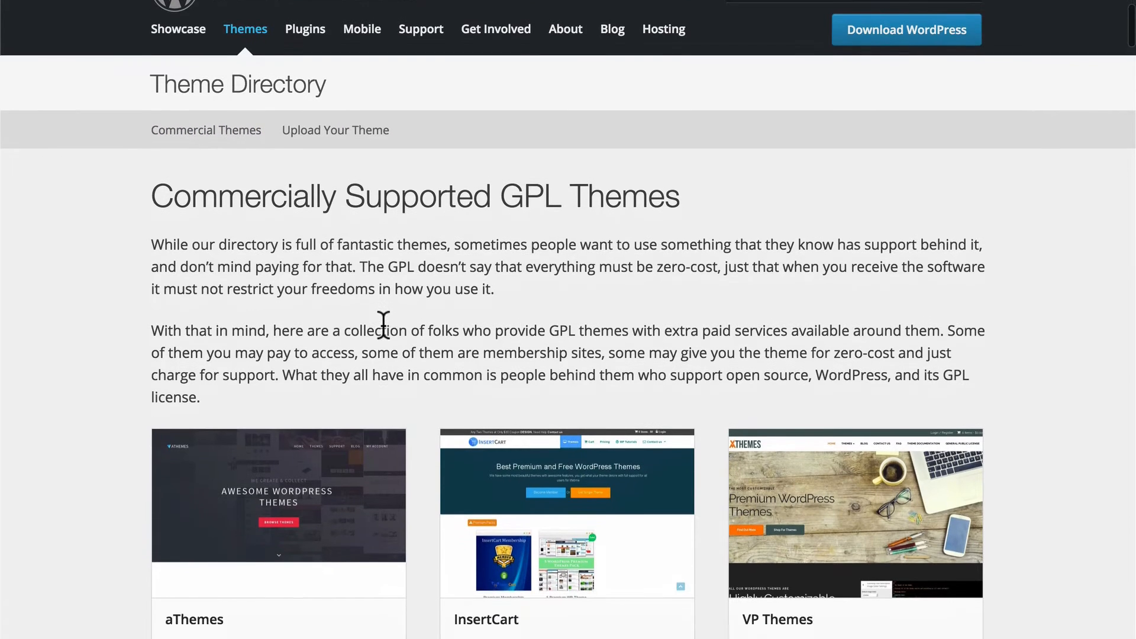
{"action": "scroll", "scroll_direction": "down", "scroll_amount": 3}
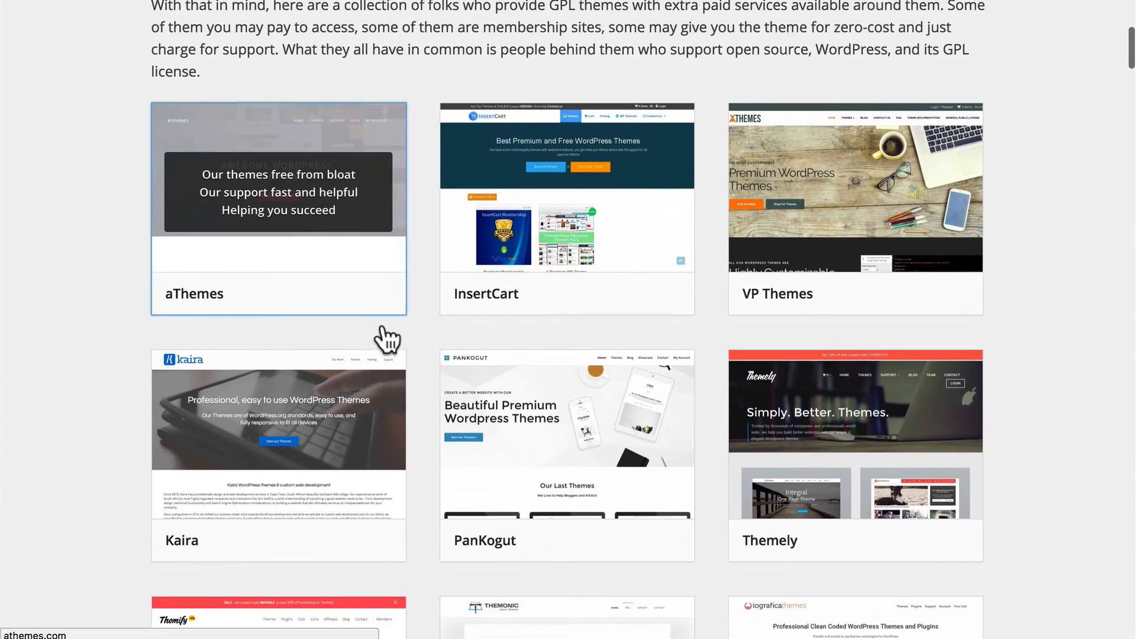
{"action": "scroll", "scroll_direction": "down", "scroll_amount": 3}
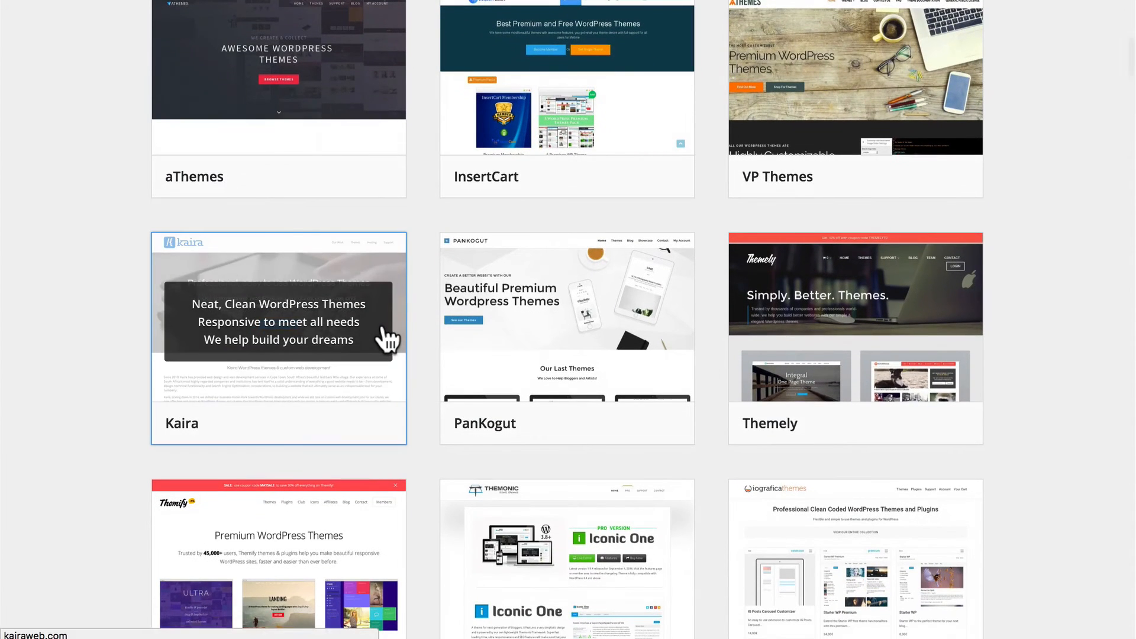
{"action": "scroll", "scroll_direction": "down", "scroll_amount": 3}
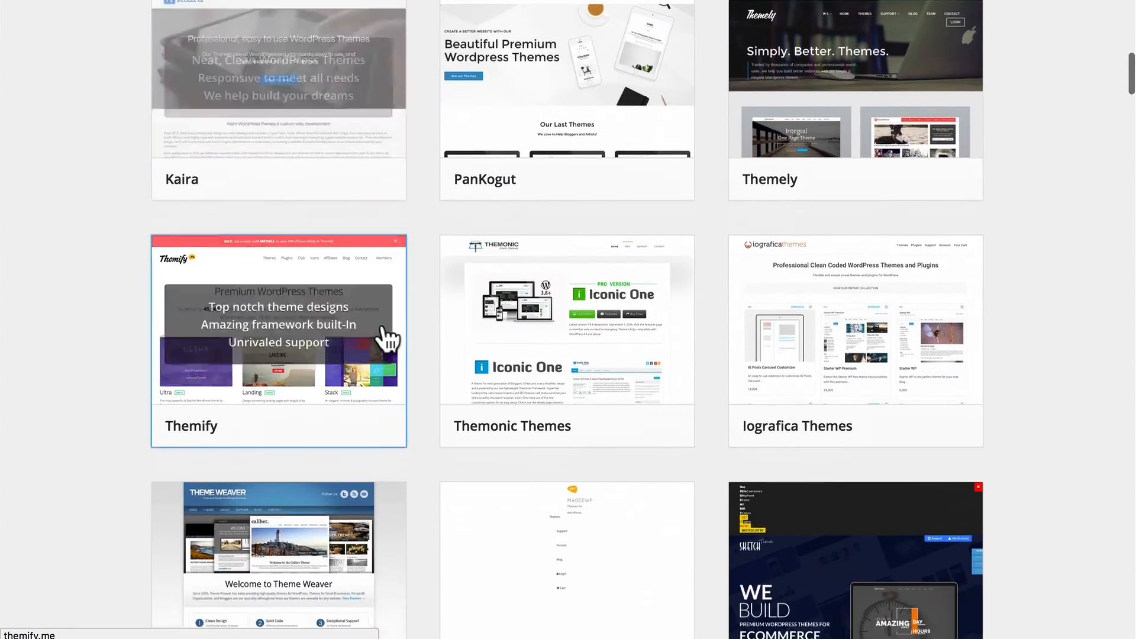
{"action": "scroll", "scroll_direction": "down", "scroll_amount": 3}
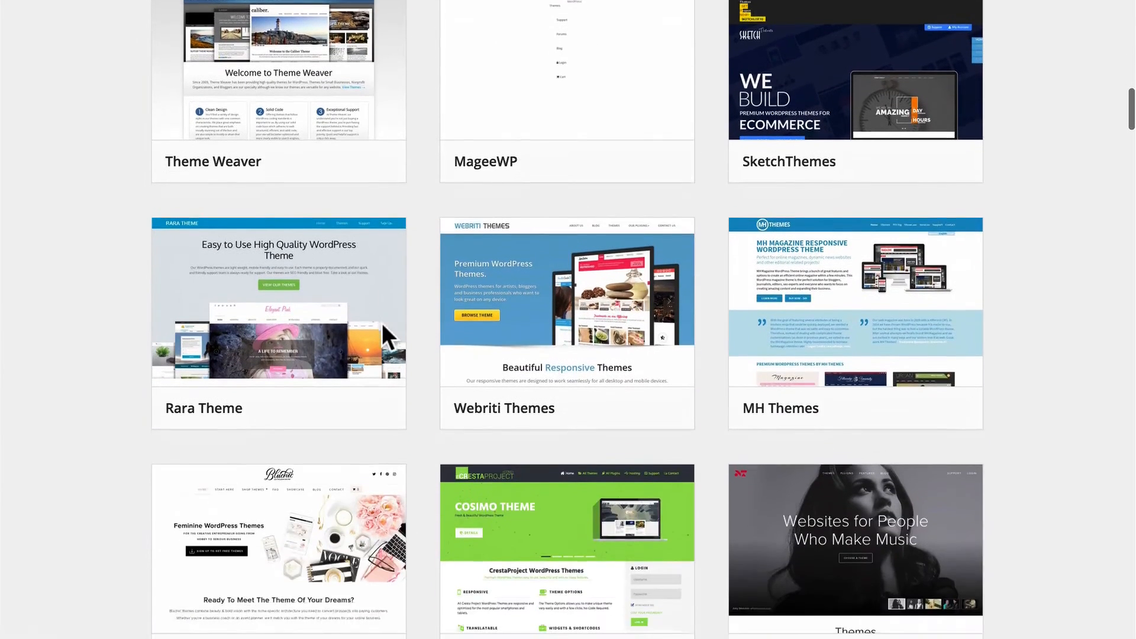
{"action": "scroll", "scroll_direction": "down", "scroll_amount": 3}
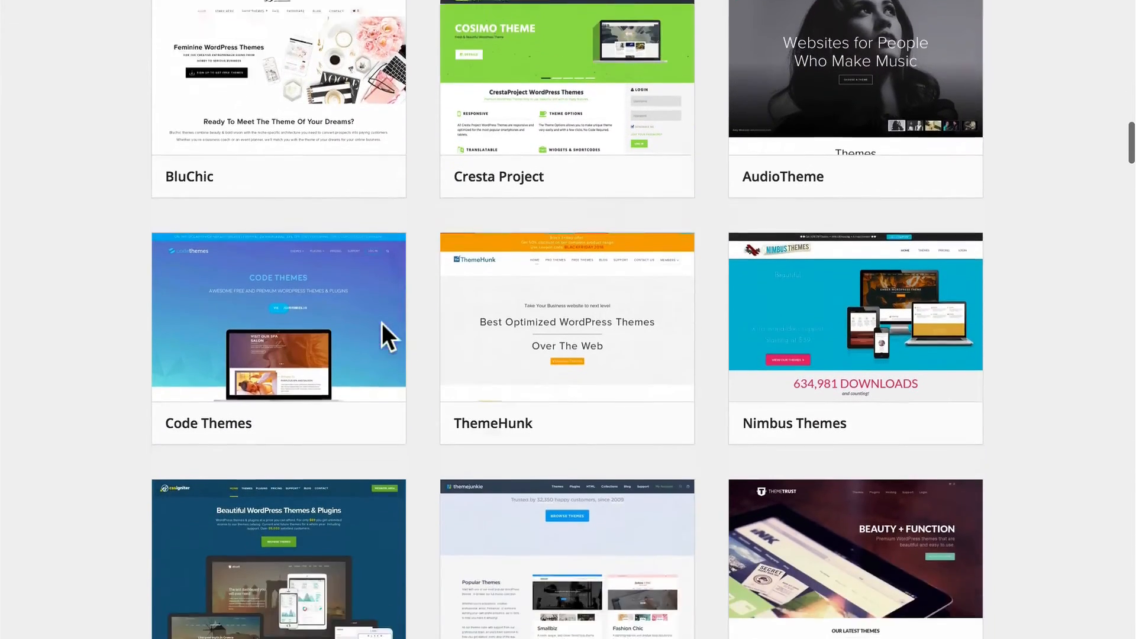
{"action": "scroll", "scroll_direction": "down", "scroll_amount": 3}
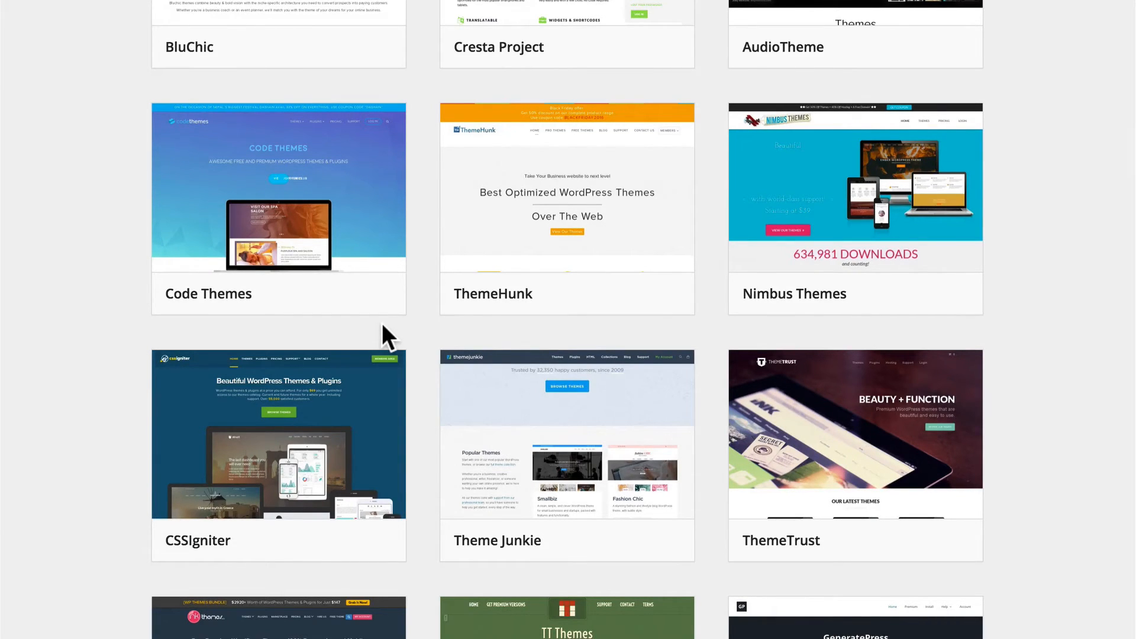
{"action": "mouse_move", "coordinate": [649, 337]}
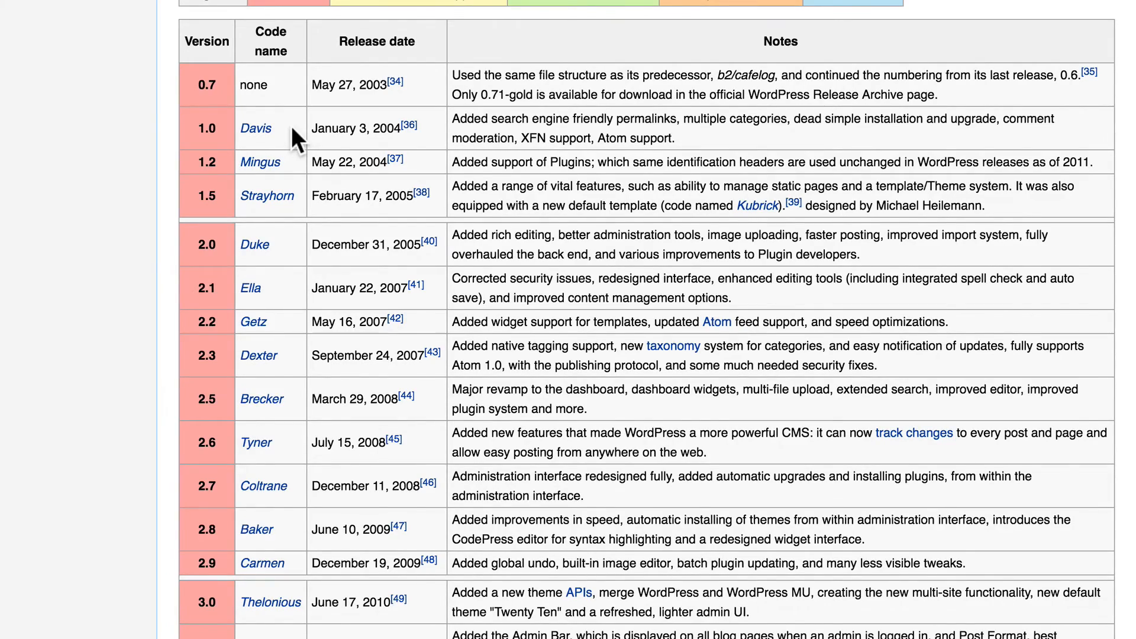
Scroll Wikipedia's WordPress release history table from version 0.7 down to 4.7.
{"action": "scroll", "scroll_direction": "down", "scroll_amount": 3}
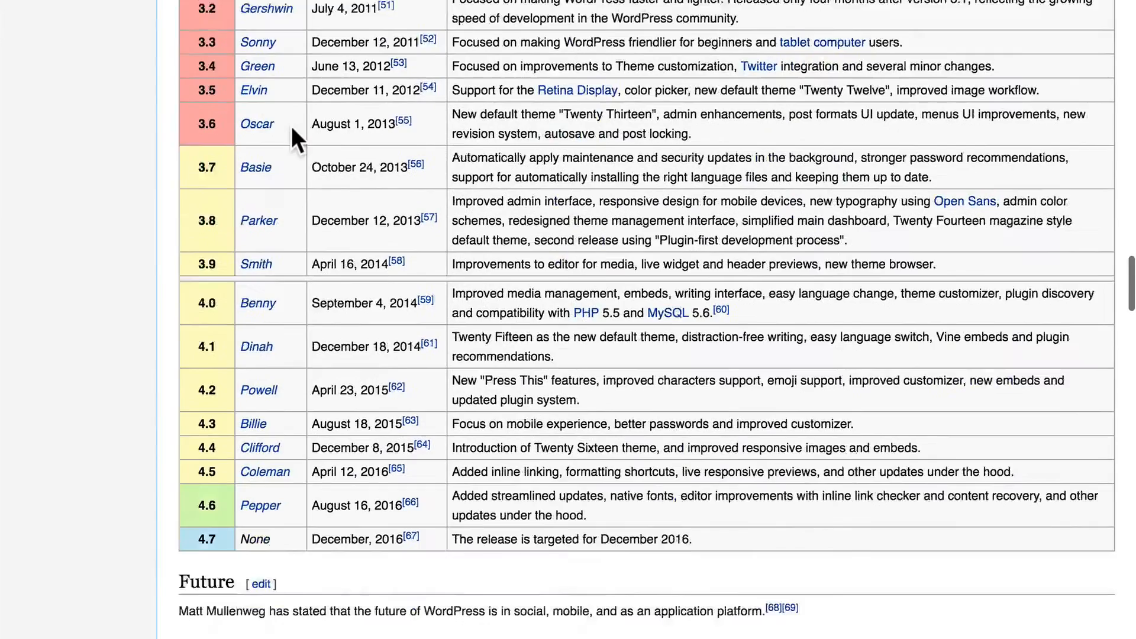
{"action": "scroll", "scroll_direction": "down", "scroll_amount": 3}
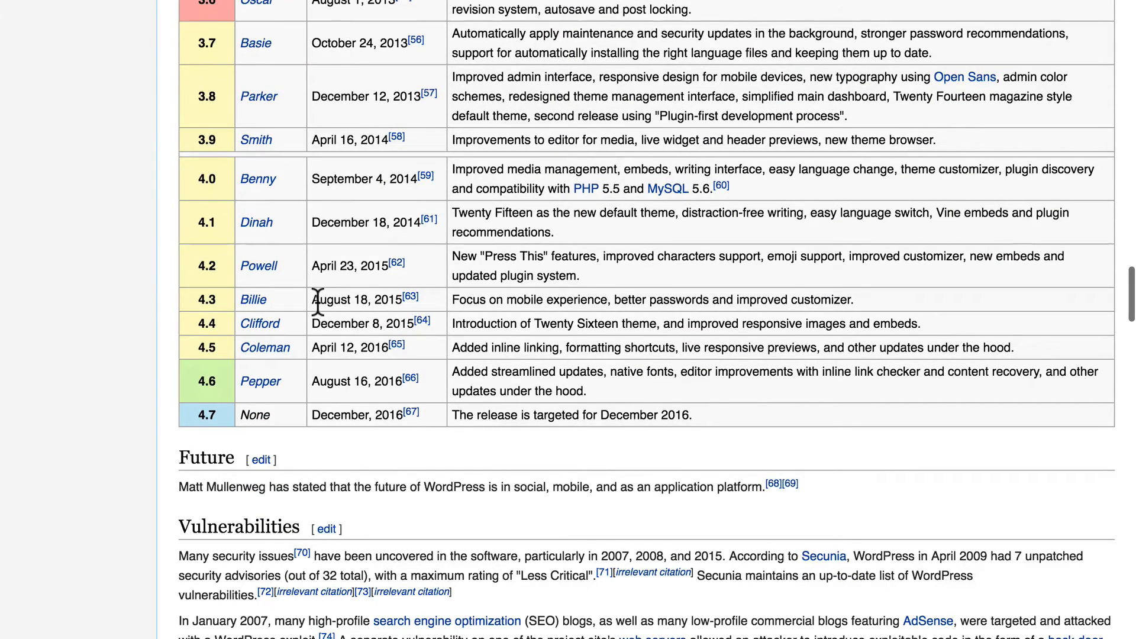